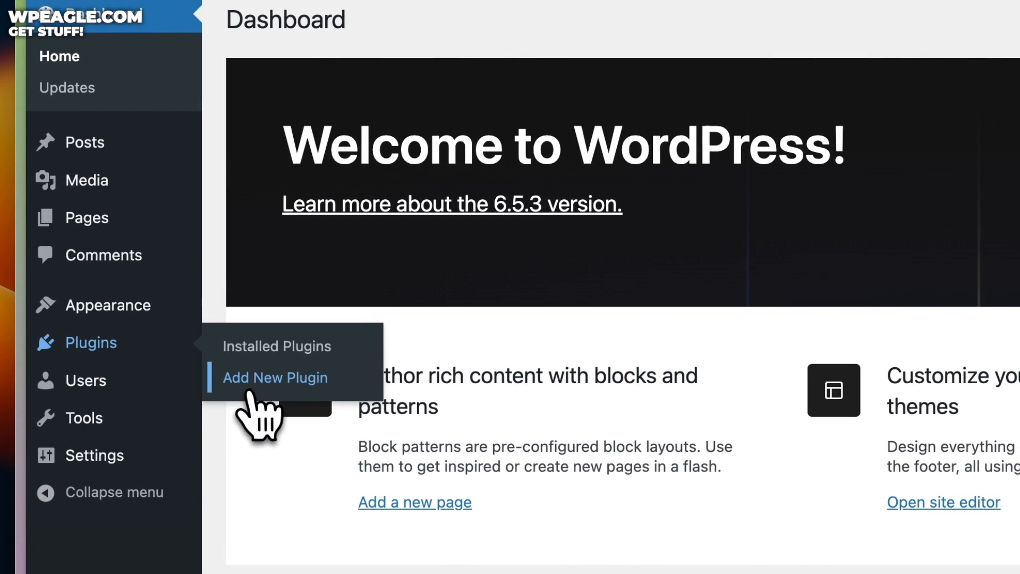
Search the plugin directory for 'spectra', install Spectra and activate it.
type("spectra")
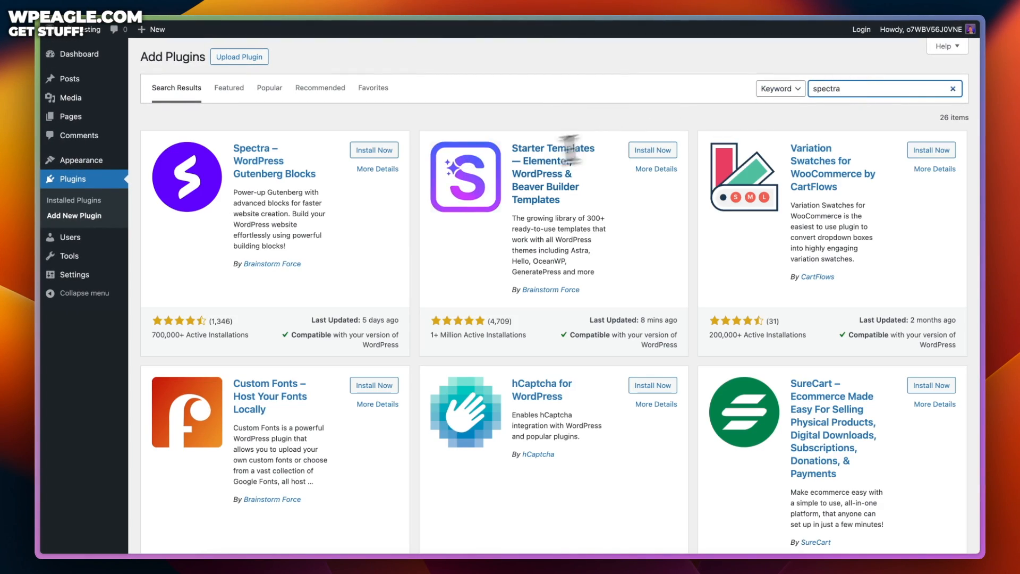
left_click(374, 150)
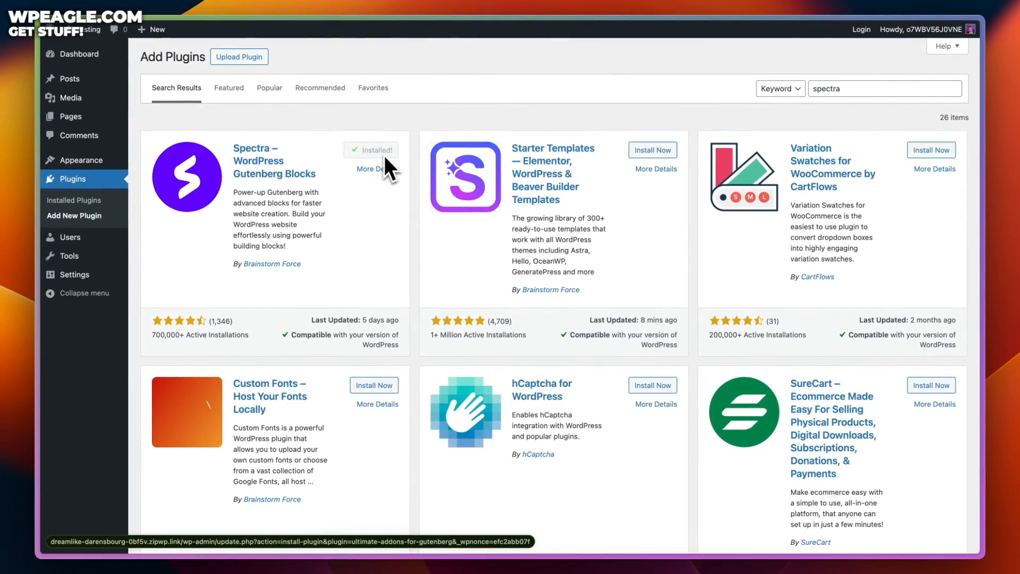
left_click(372, 150)
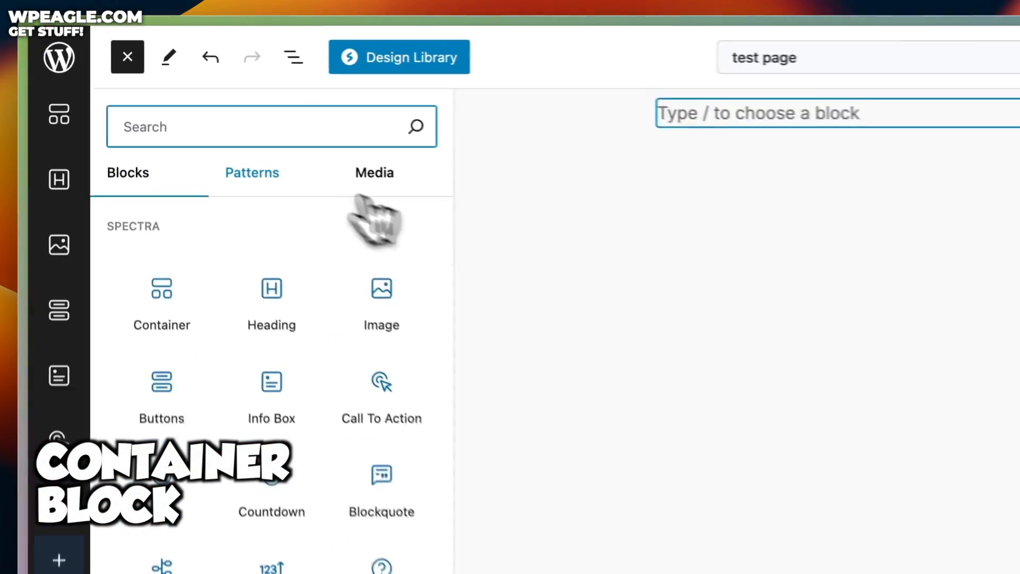
Add a Spectra Container with a heading and the 'It's all about making your website…' description text.
left_click(160, 297)
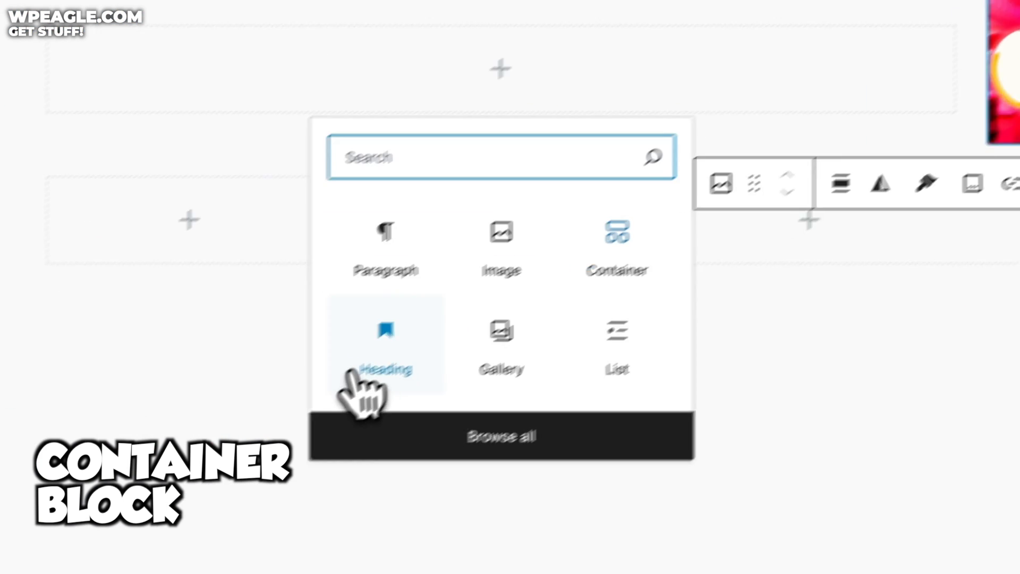
left_click(386, 343)
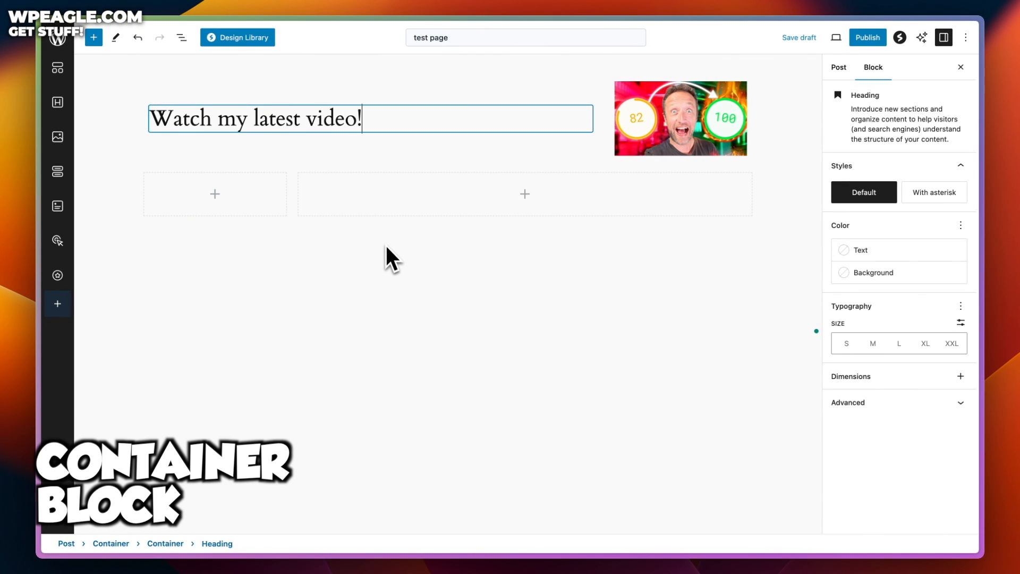
type("It's all about m")
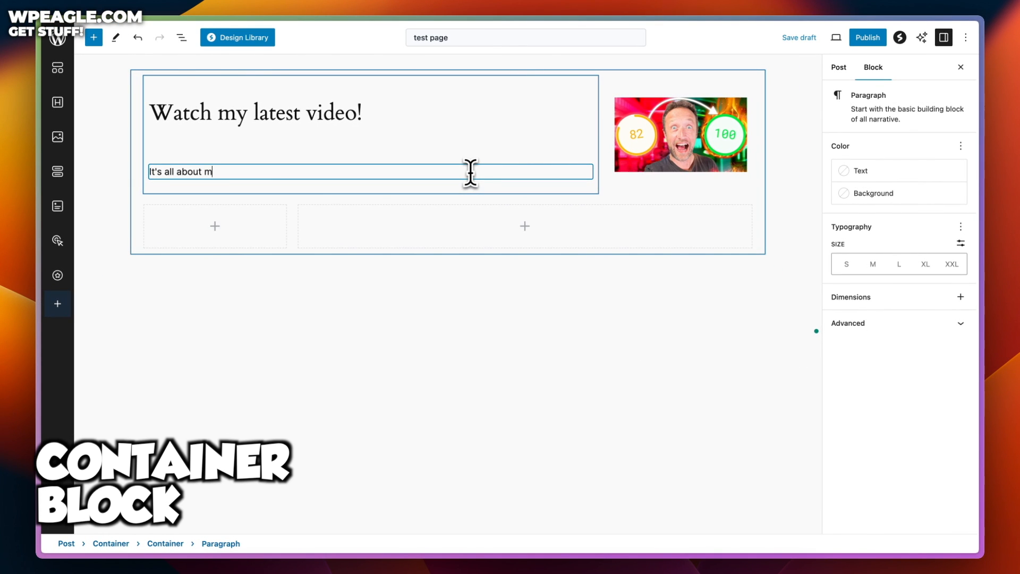
type("aking your website as past as possible. You should check it out!")
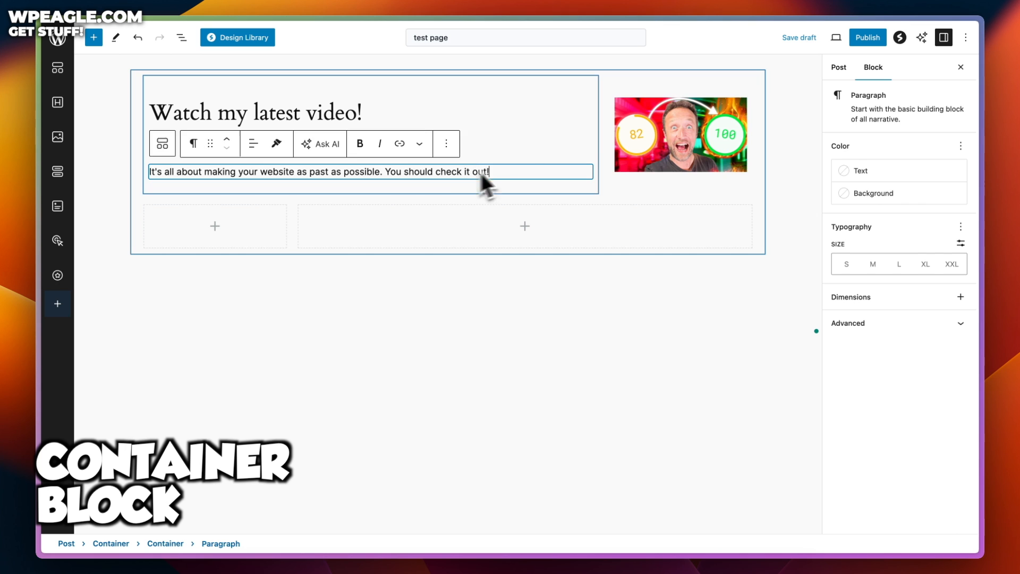
left_click(180, 38)
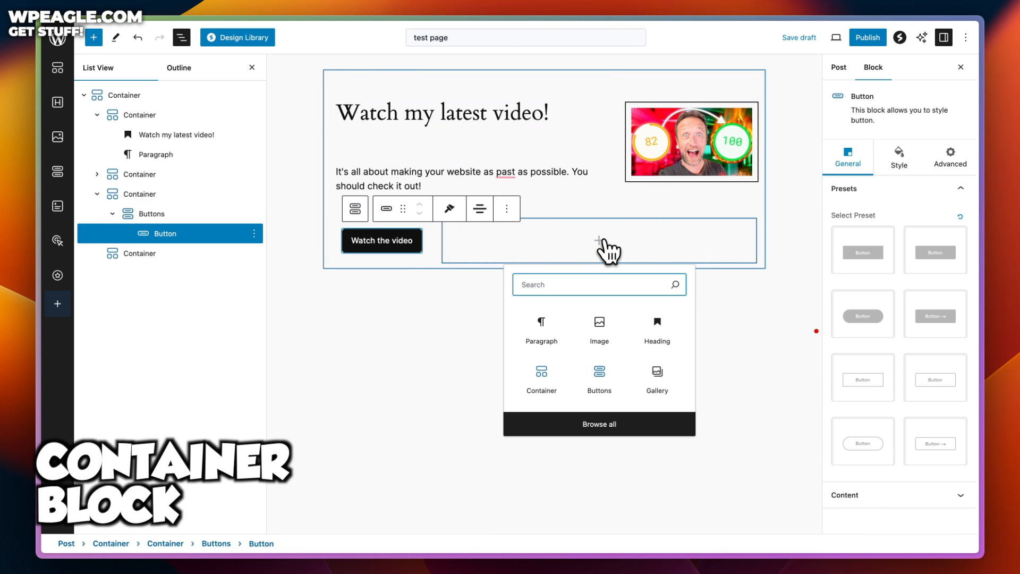
type("Be sure to check k")
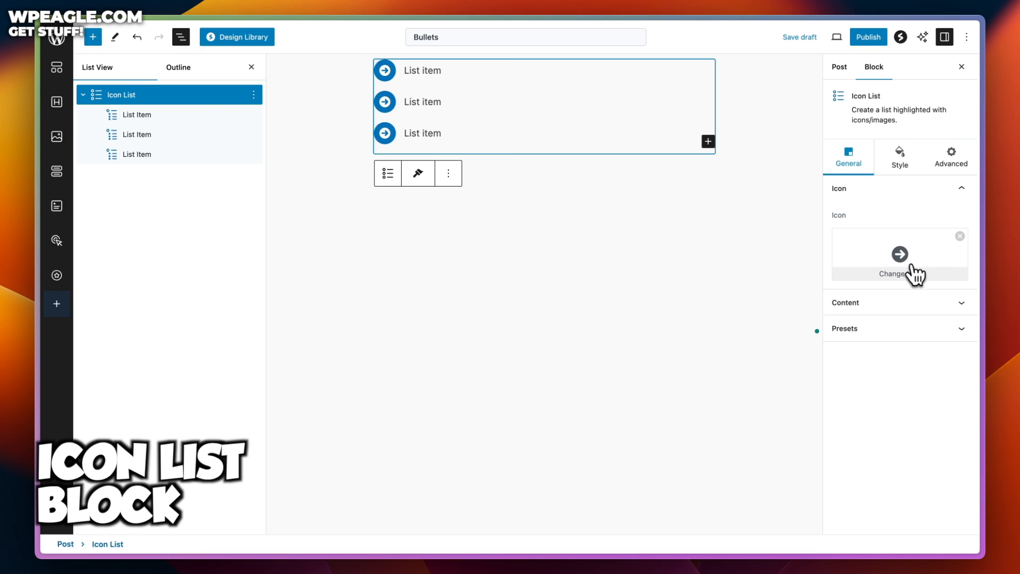
Replace the Icon List bullets with the Dribbble icon from the Icon Library.
left_click(898, 273)
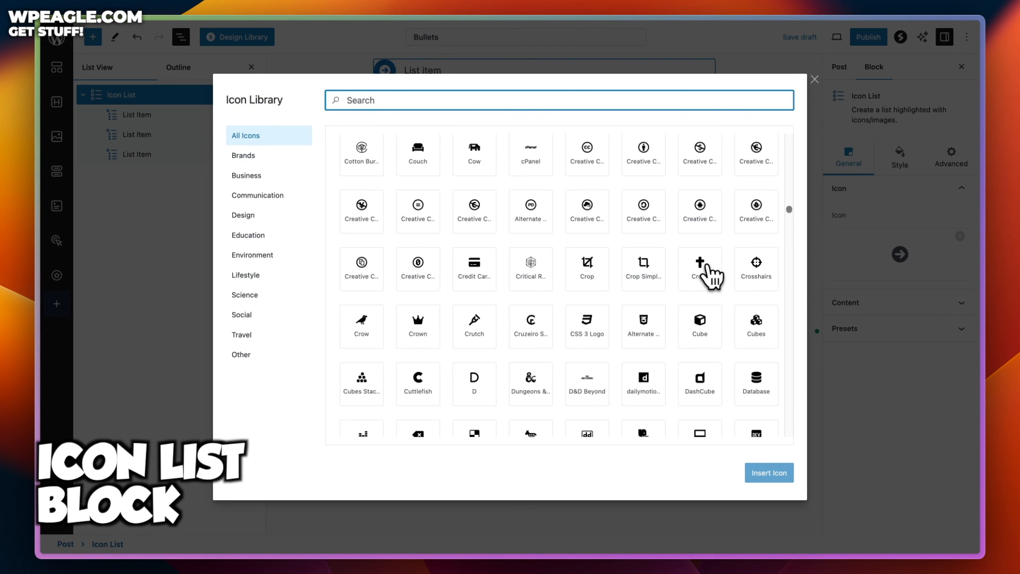
scroll("down", 3)
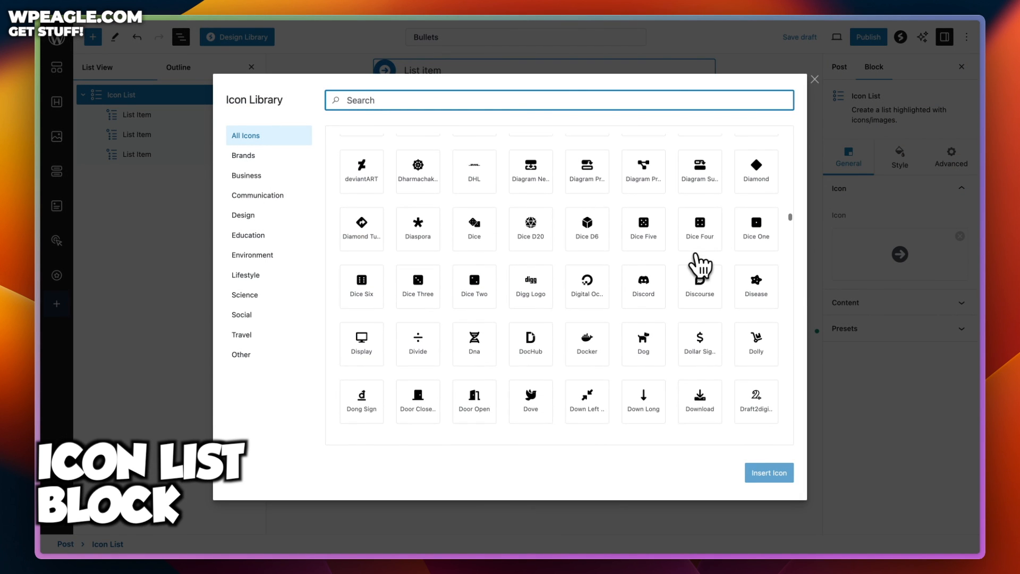
scroll("down", 3)
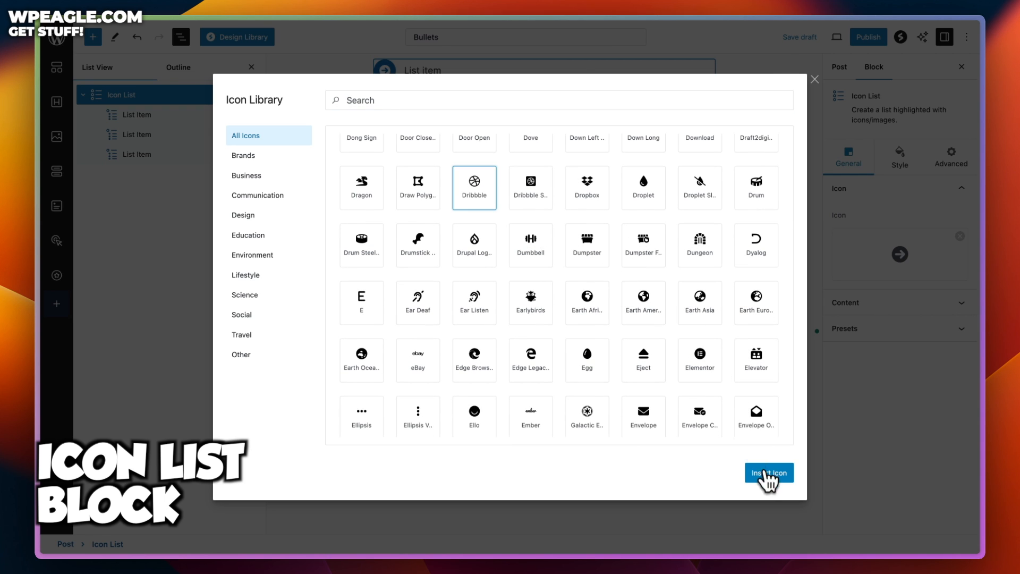
left_click(768, 472)
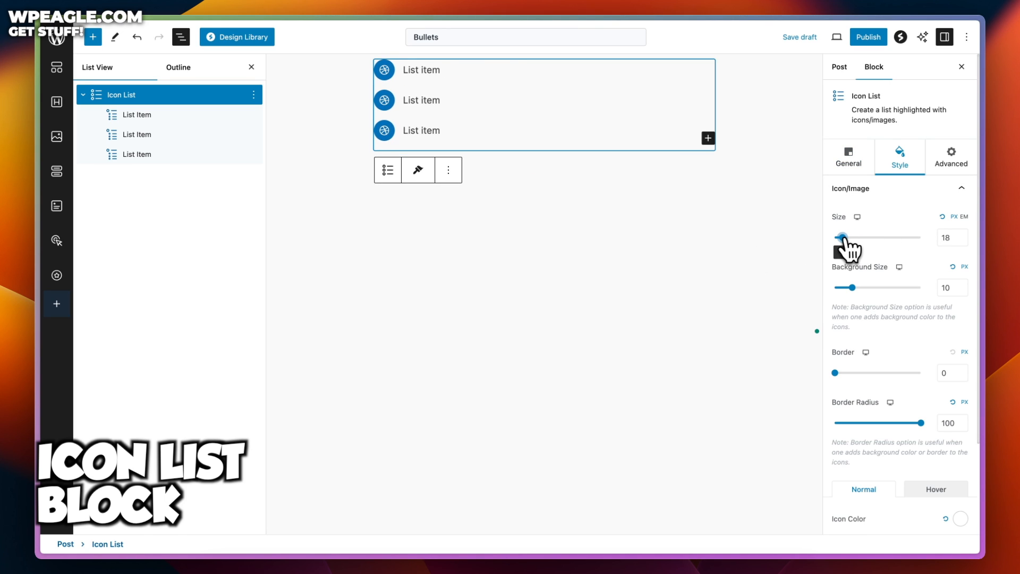
left_click(958, 440)
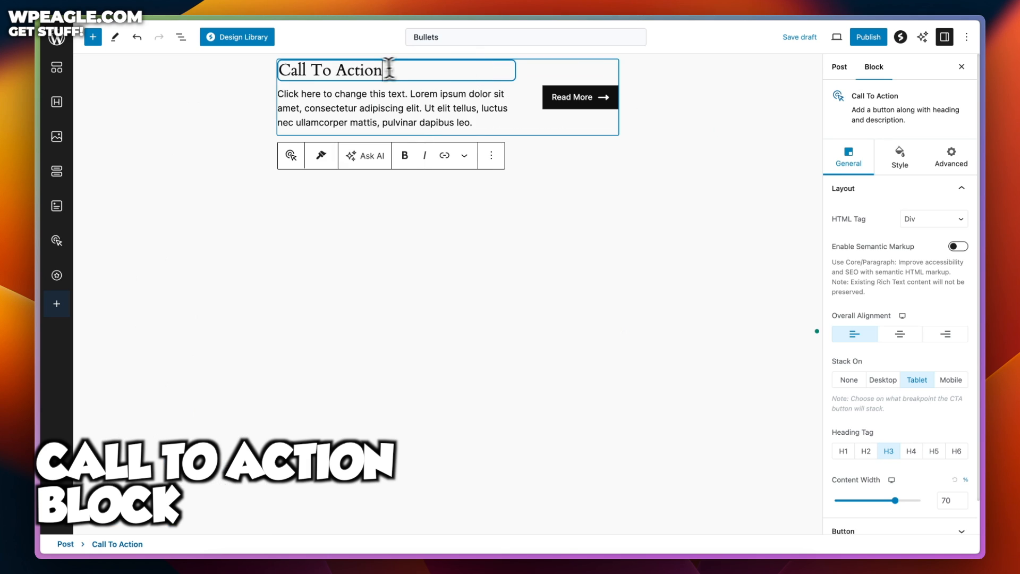
Set the Call To Action heading to 'Take some action!' and select its Read More button for editing.
type("Take some action!")
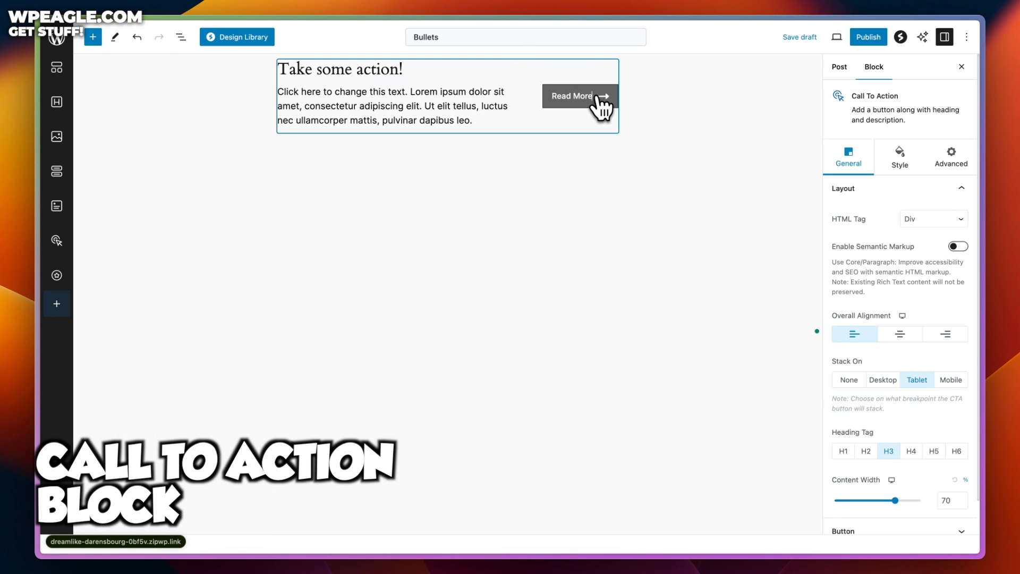
left_click(578, 95)
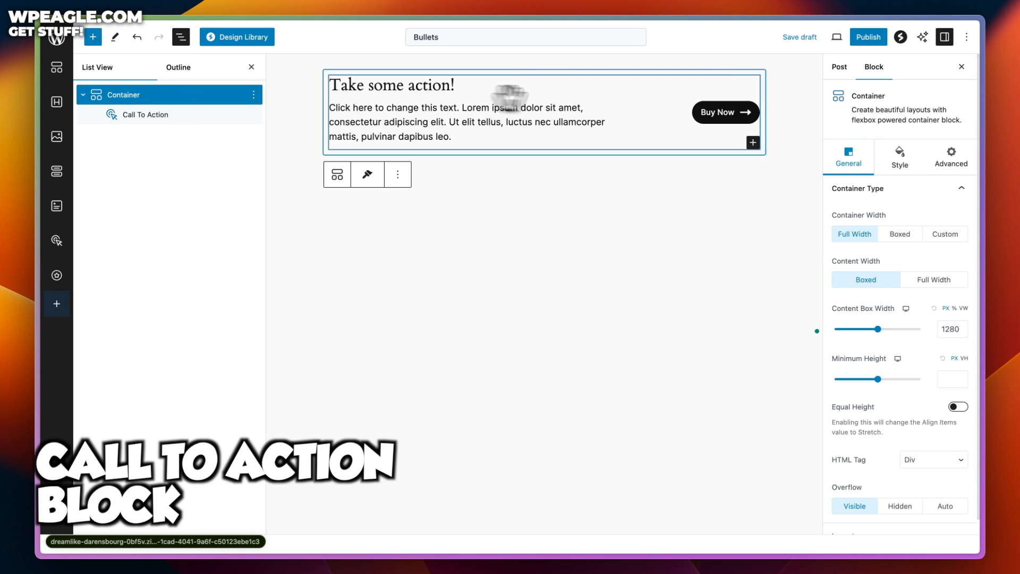
Give the container a gradient background and set the CTA description text to white.
left_click(925, 218)
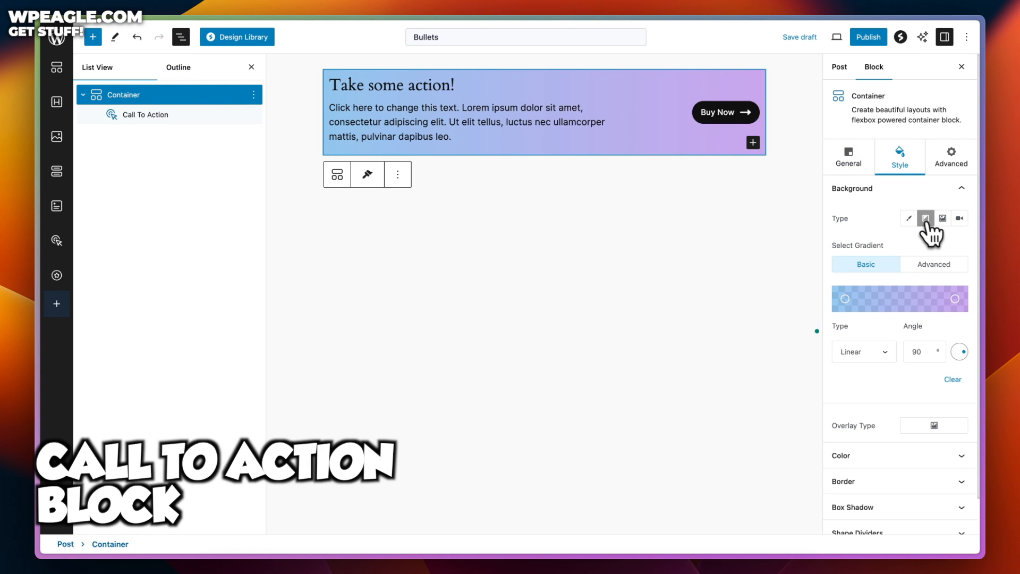
left_click(145, 115)
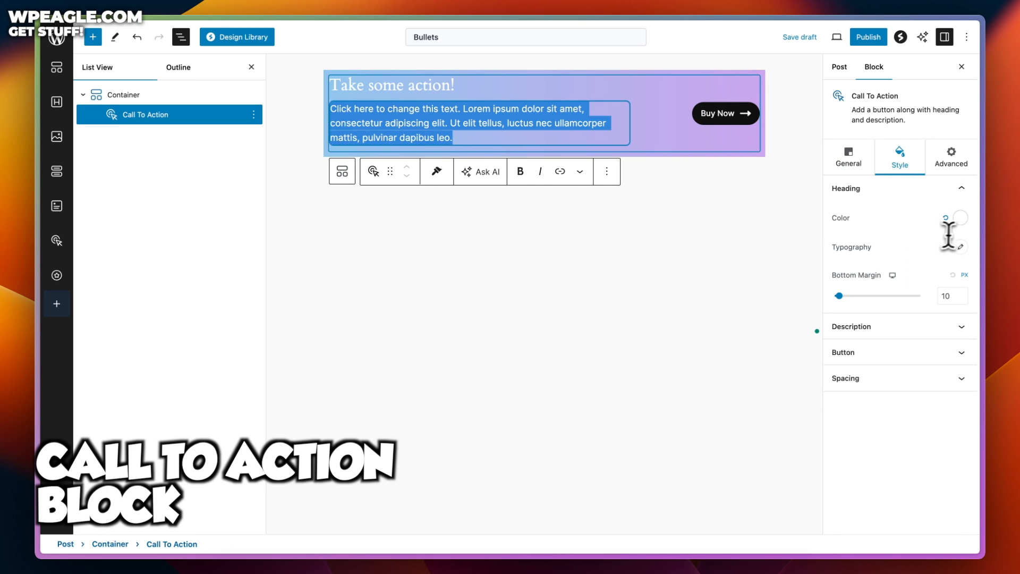
mouse_move(969, 208)
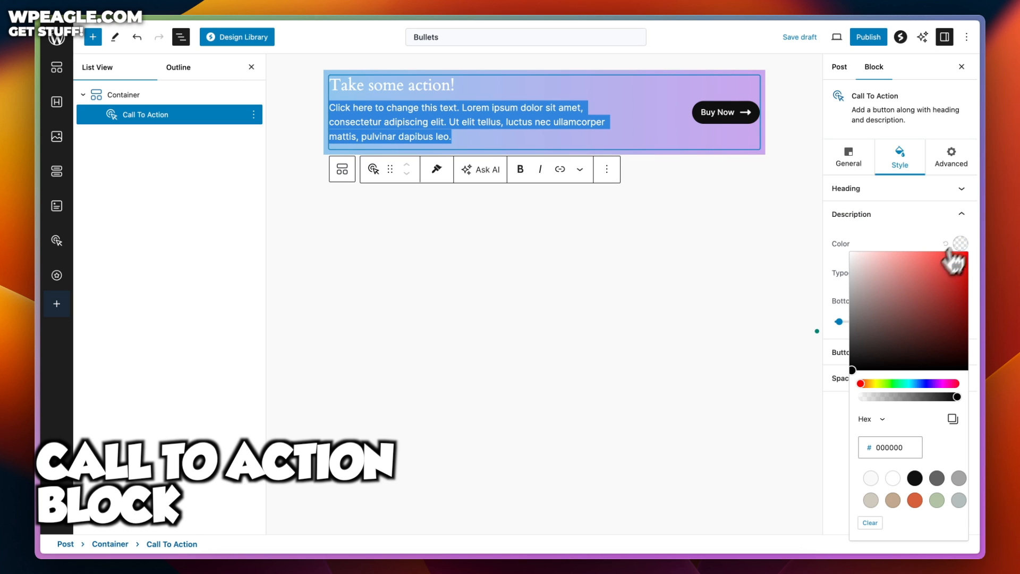
left_click(123, 95)
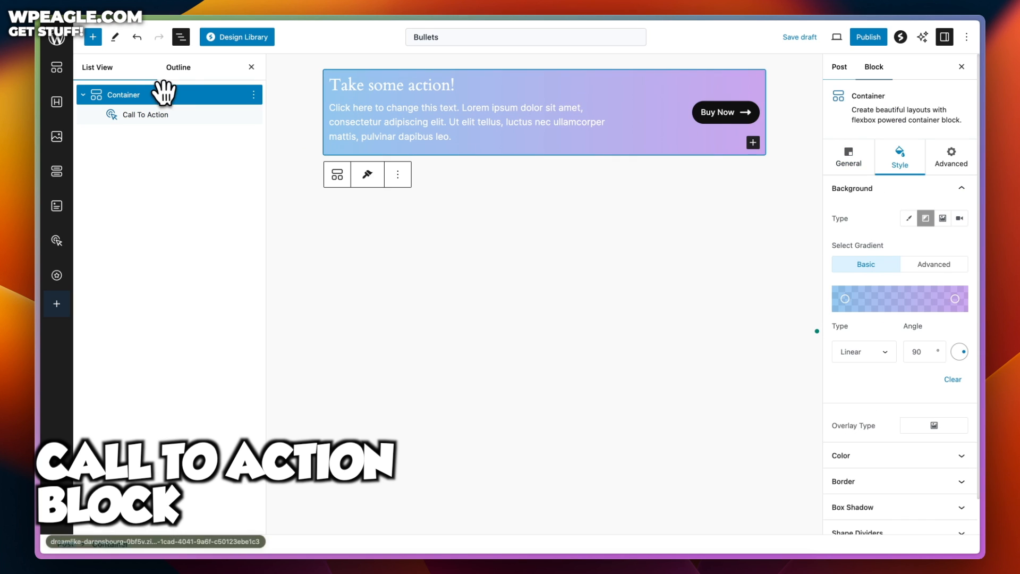
Reselect the container and shift its gradient colours toward pink-purple.
left_click(844, 298)
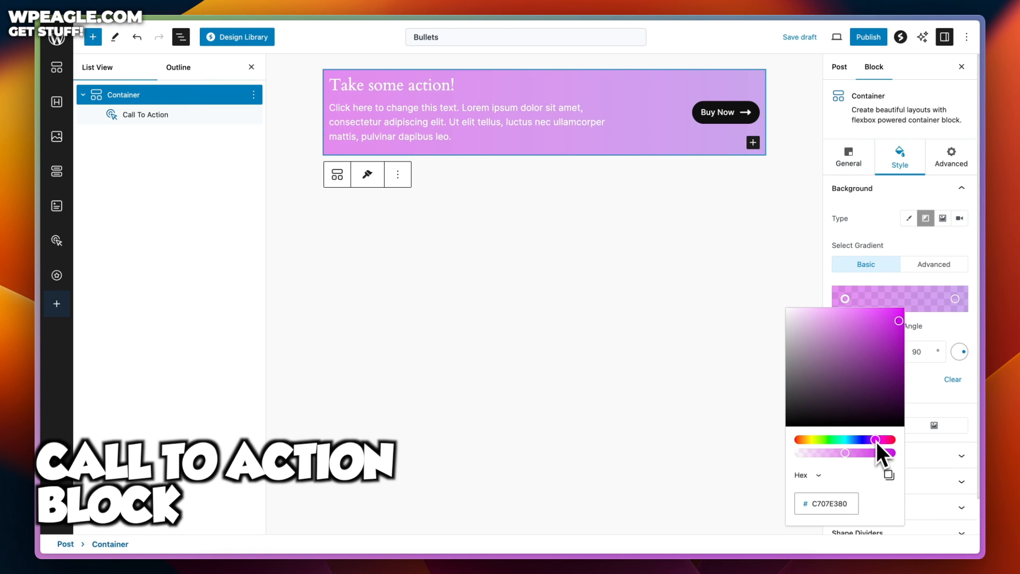
left_click(839, 66)
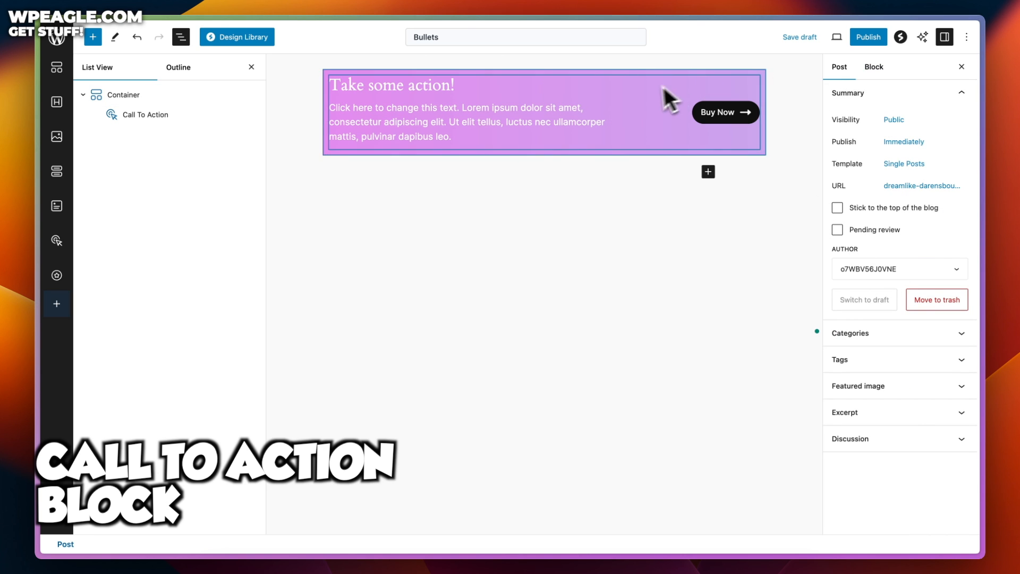
left_click(543, 110)
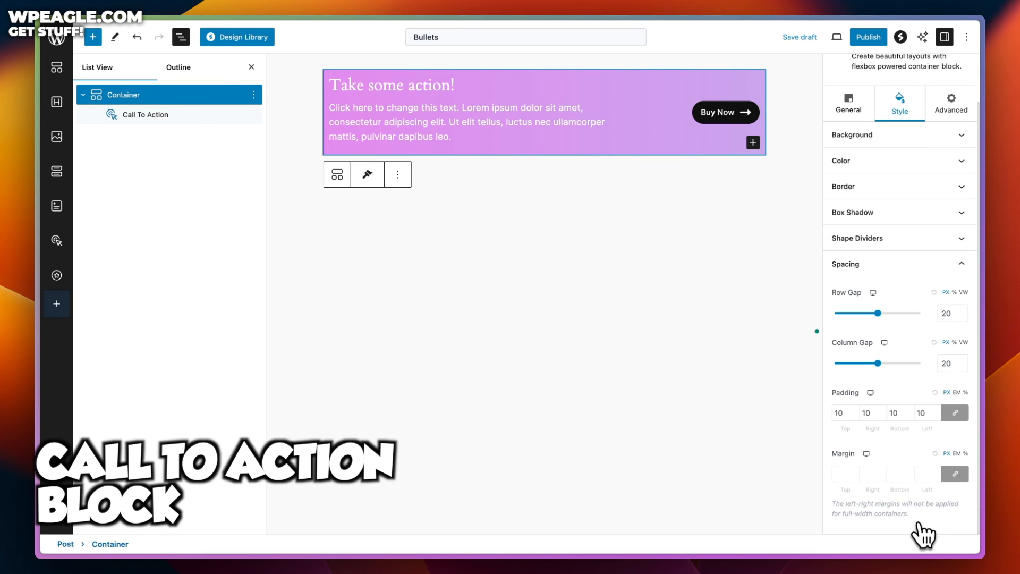
left_click(842, 412)
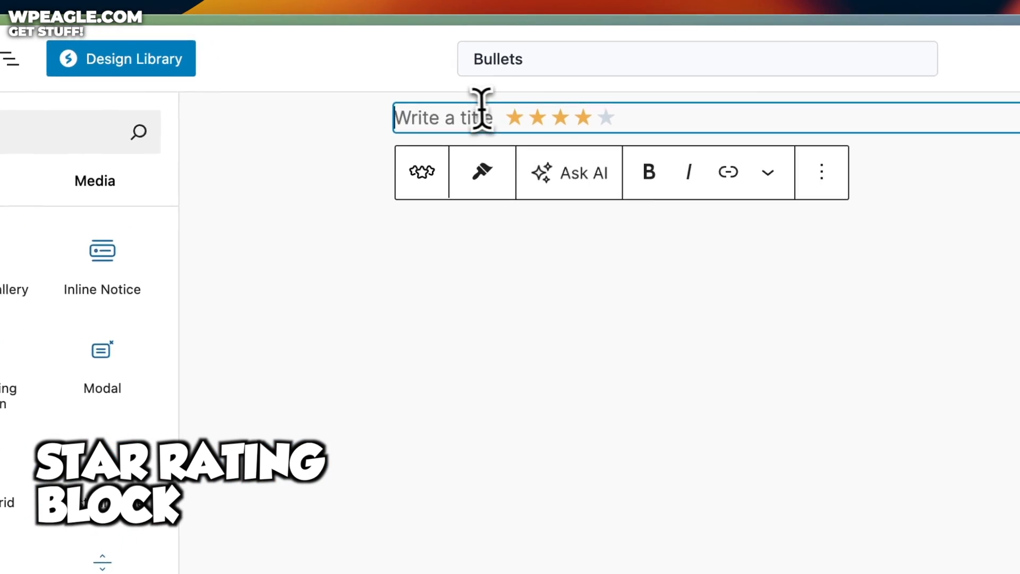
Title a Star Rating 'Ease of use', recolour its stars red-orange and reduce the gap between stars.
type("Ease of use")
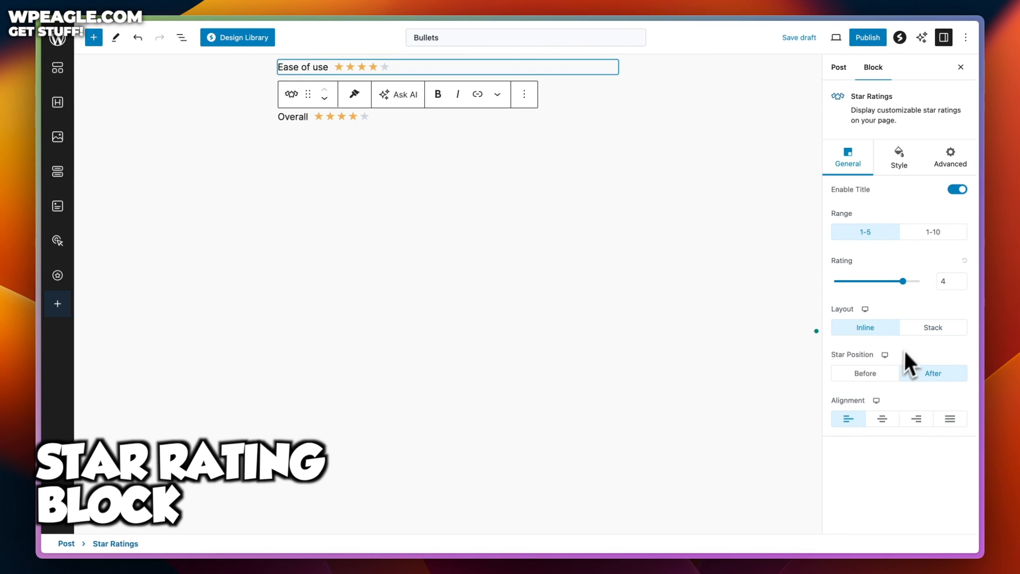
left_click(898, 157)
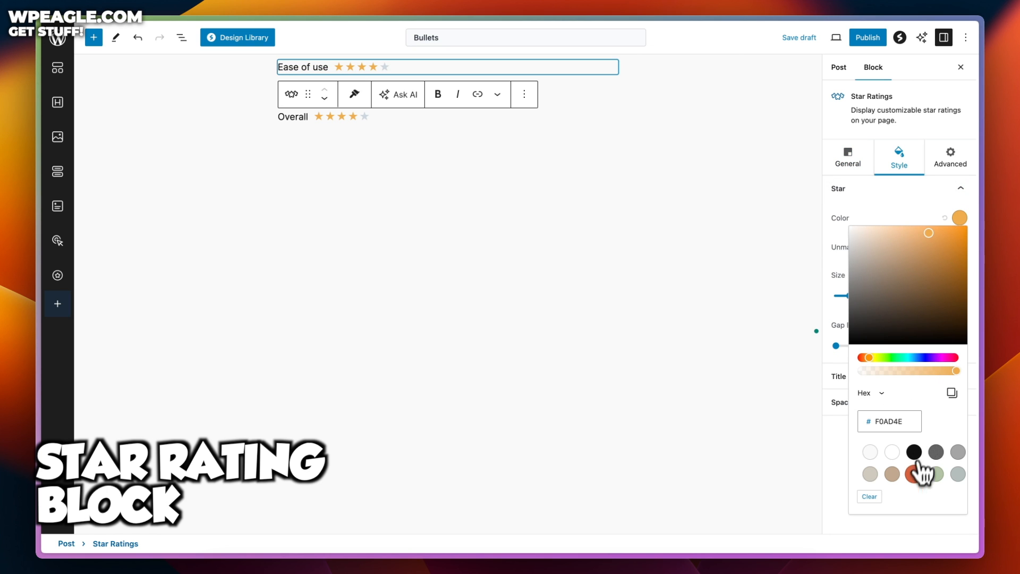
left_click(913, 473)
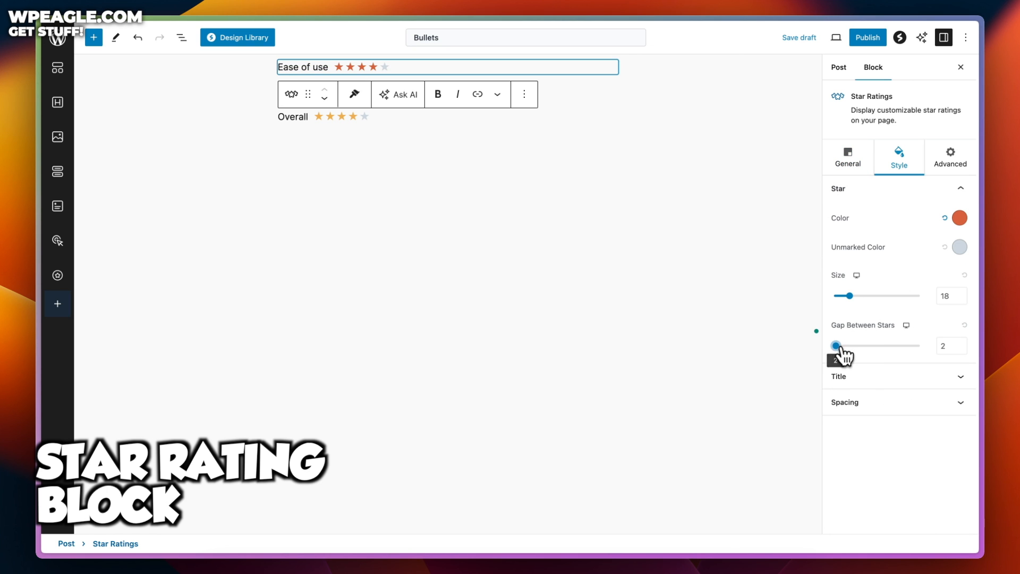
left_click(847, 157)
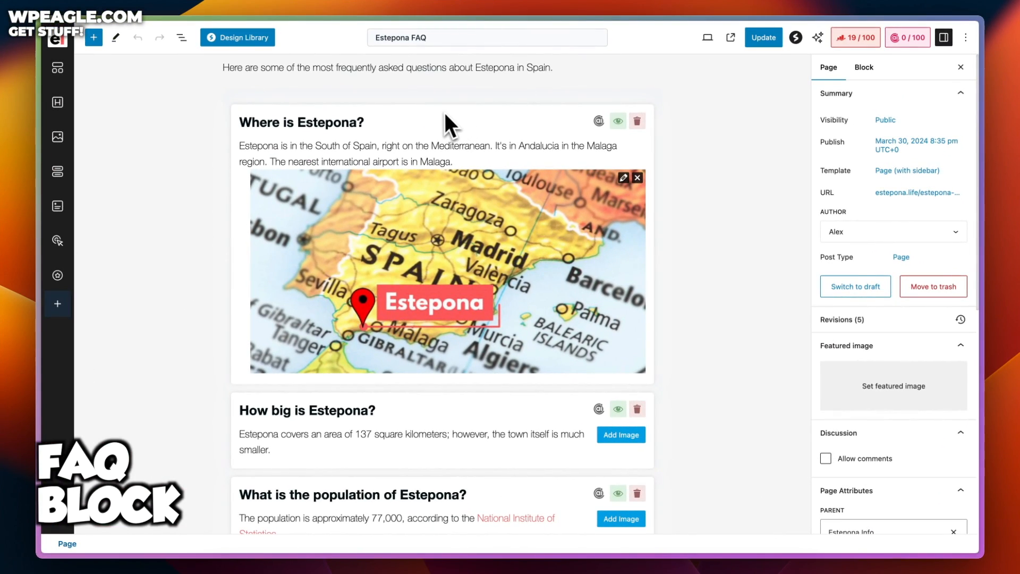
Switch to the Estepona FAQ page showing a finished FAQ block.
left_click(301, 121)
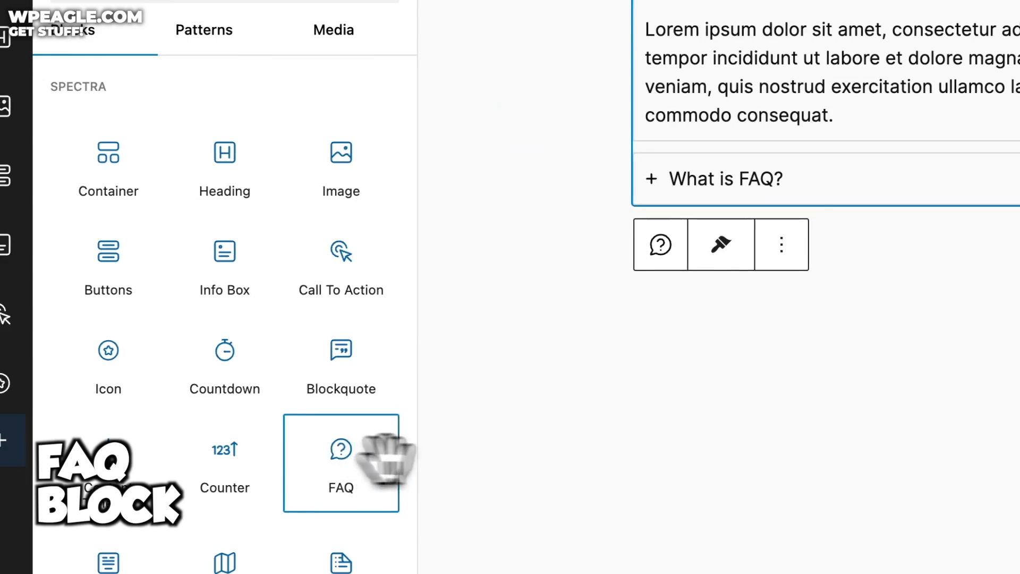
Insert a Spectra FAQ block and set its layout to a two-column grid.
left_click(340, 463)
type("Enter your ?")
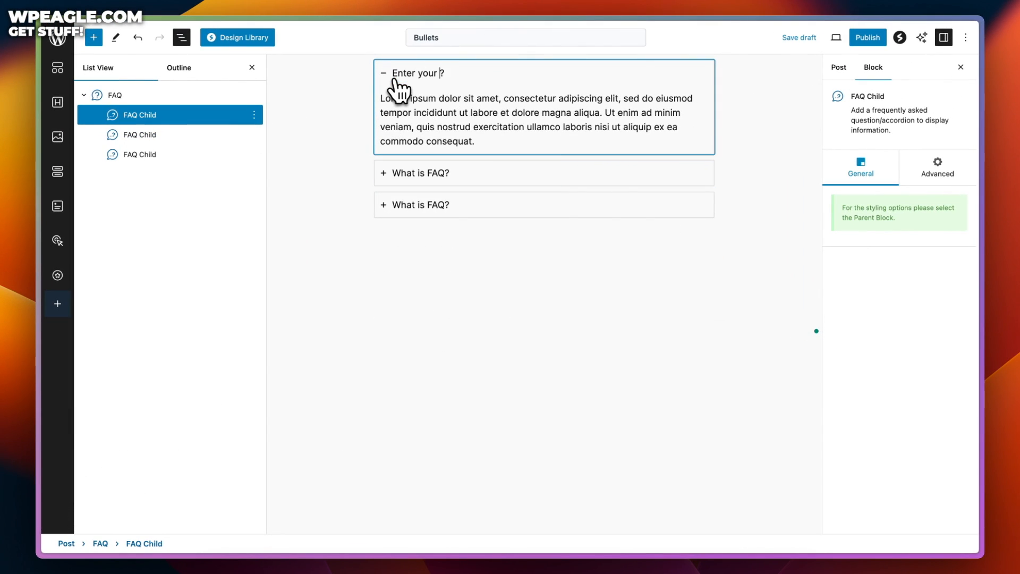
left_click(931, 235)
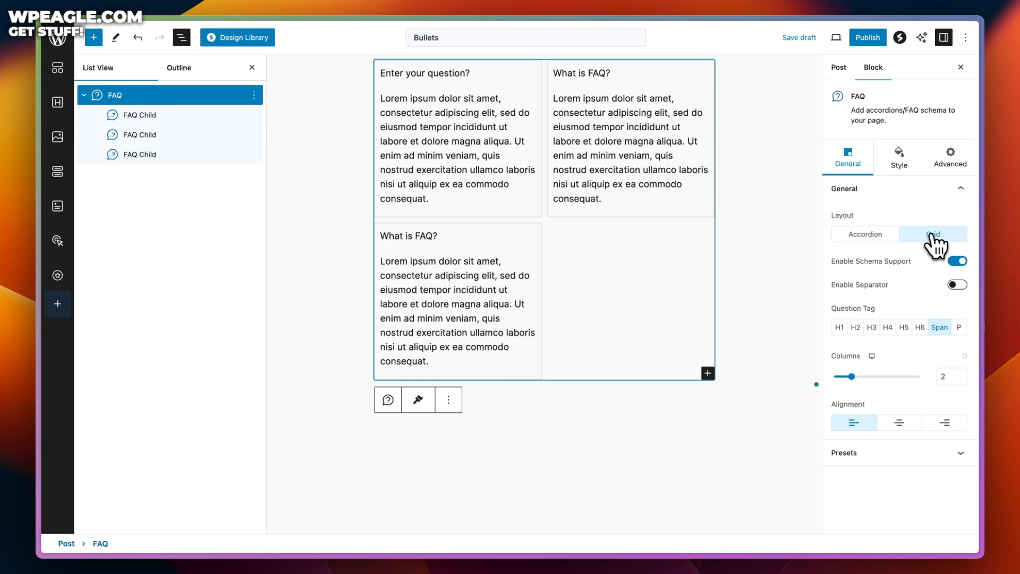